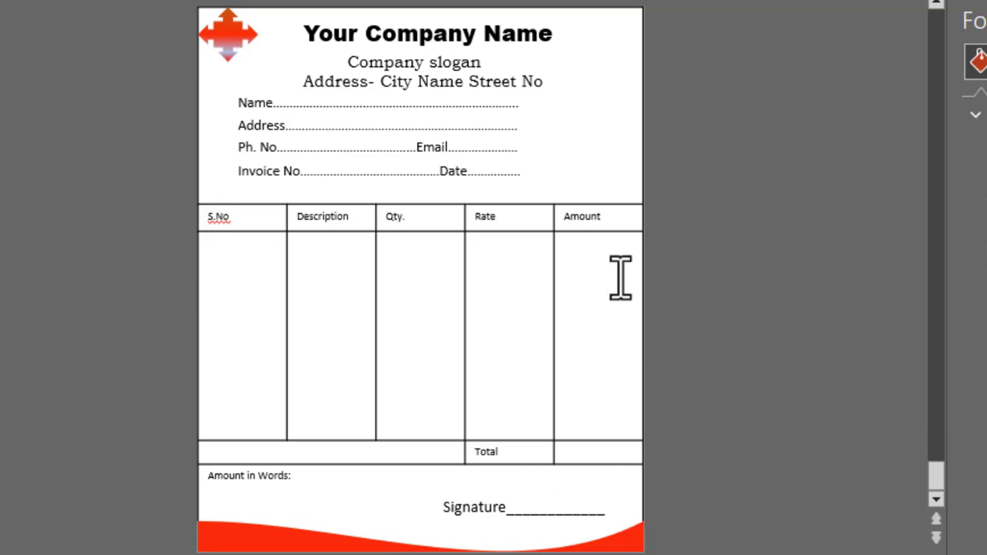
mouse_move(401, 457)
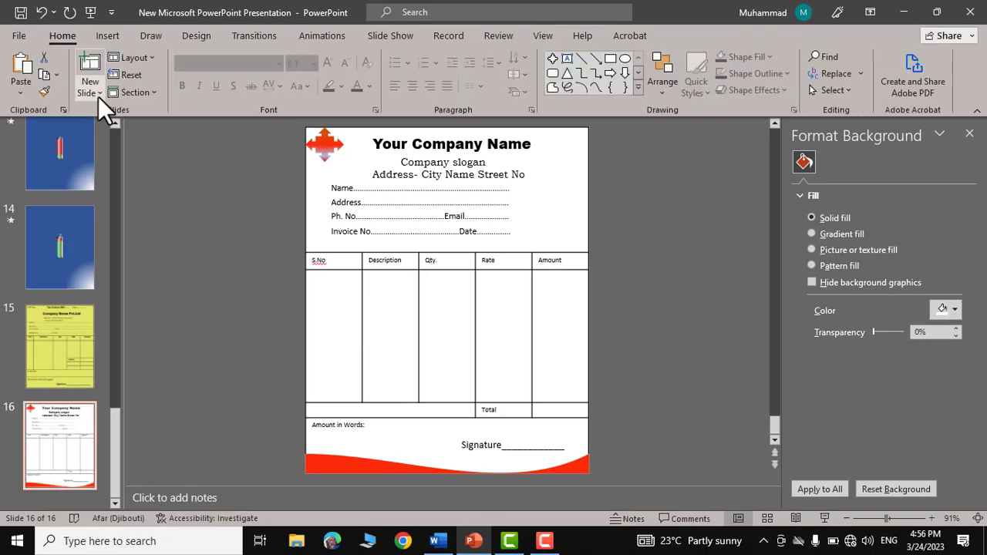
Step: Add blank slide 17 and set a custom 4.5 by 5.5 inch portrait slide size
click(90, 93)
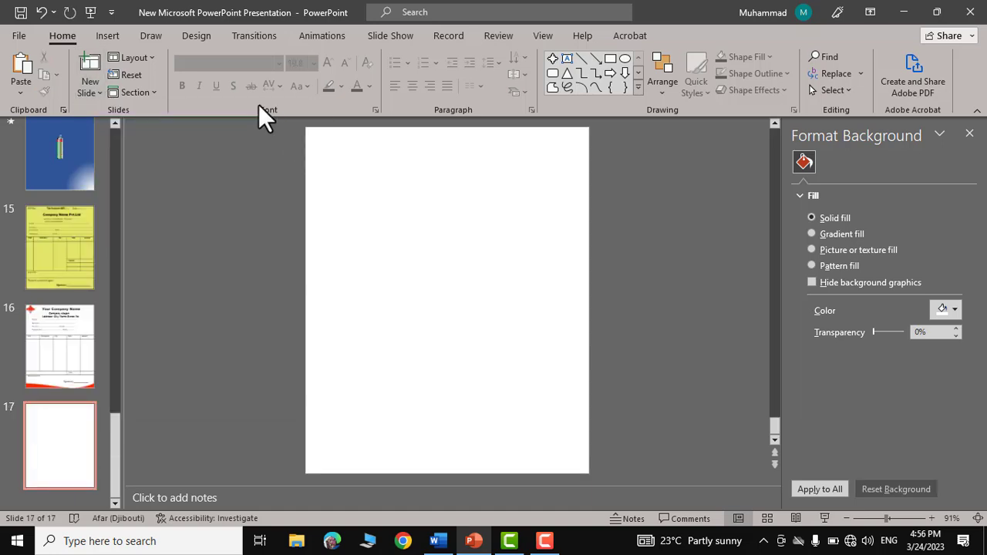
click(195, 36)
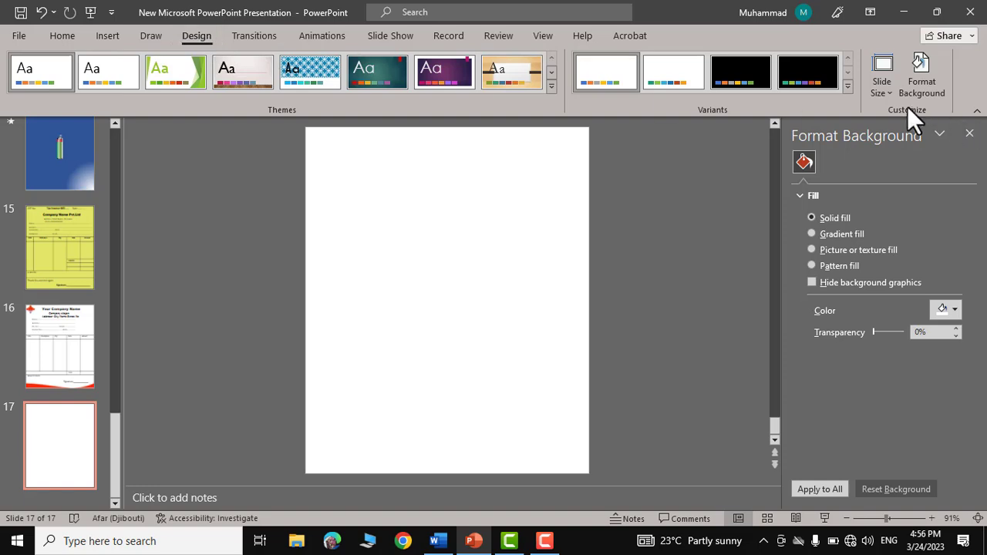
click(882, 74)
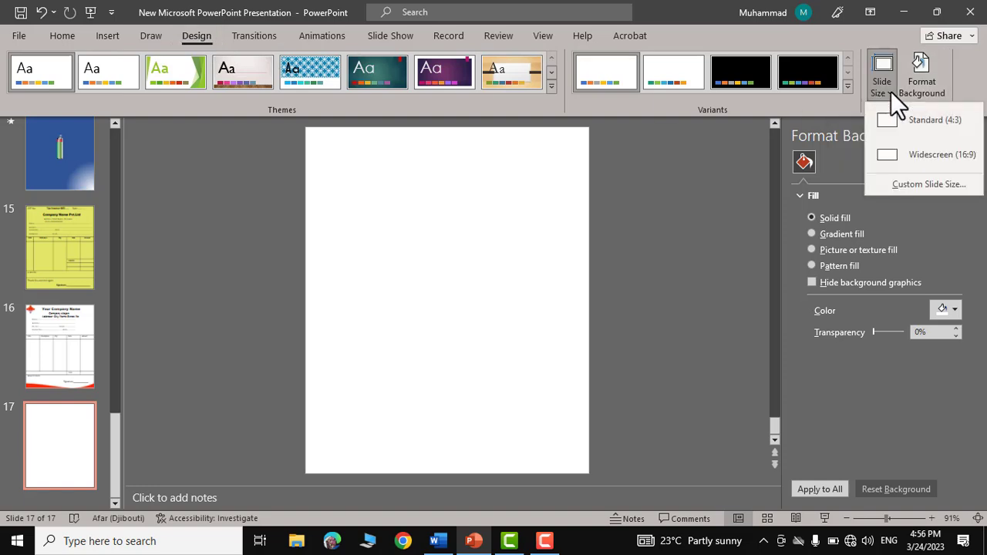
click(928, 183)
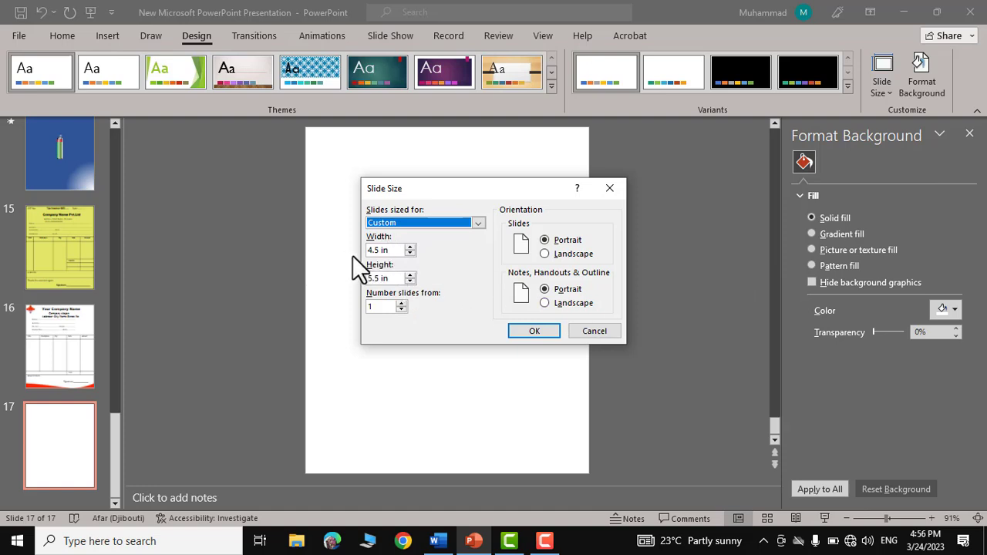
mouse_move(377, 311)
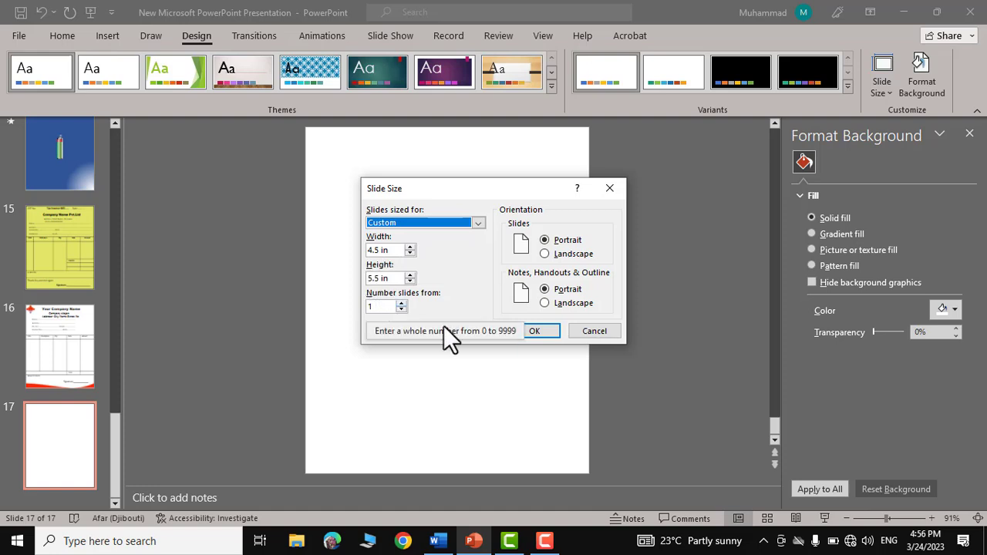
click(534, 330)
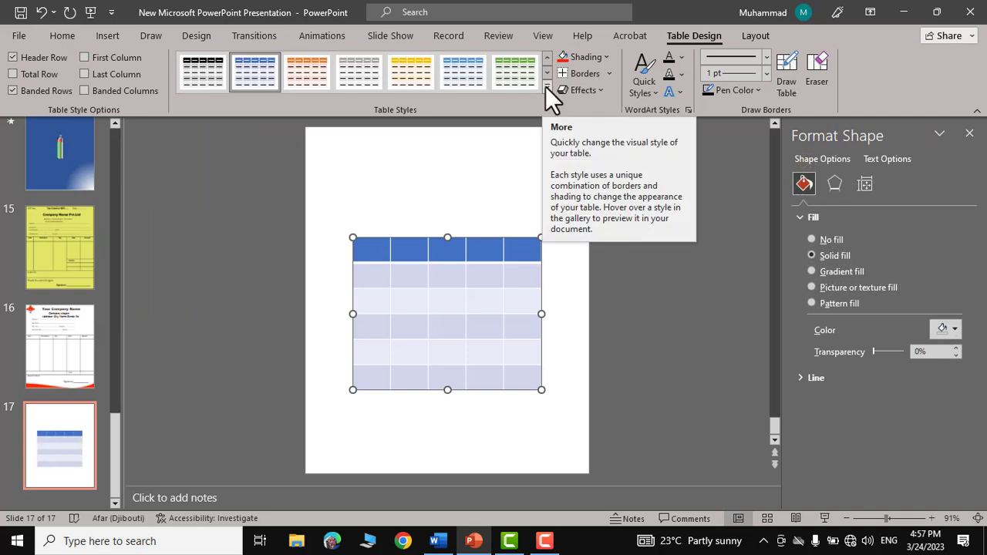
Step: Apply a plain black grid table style, enlarge the table, and merge its top two rows
click(546, 89)
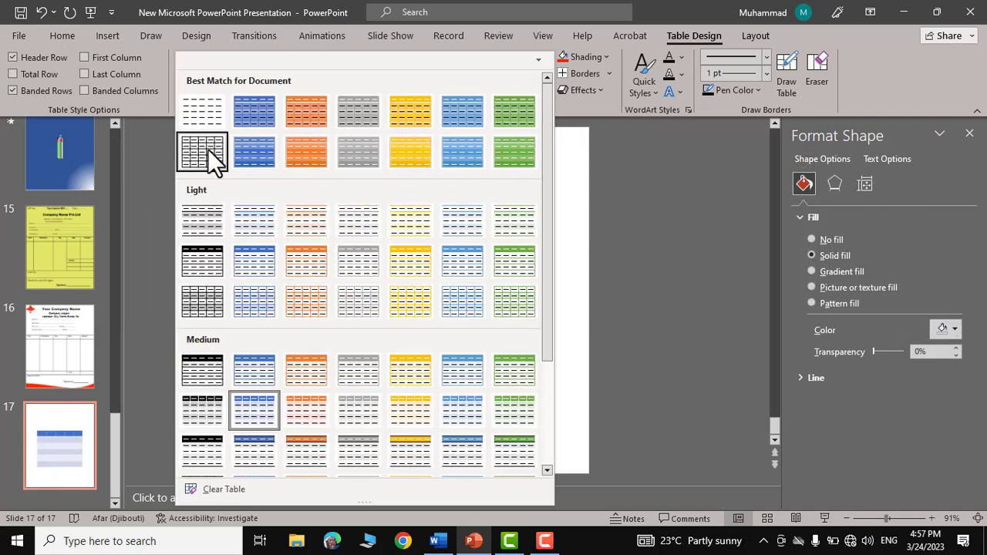
click(202, 153)
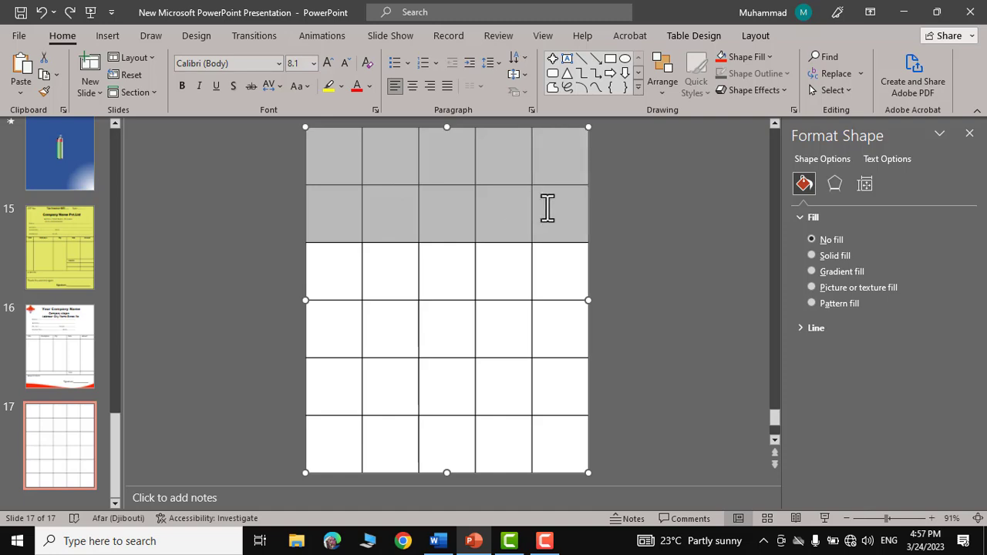
click(755, 35)
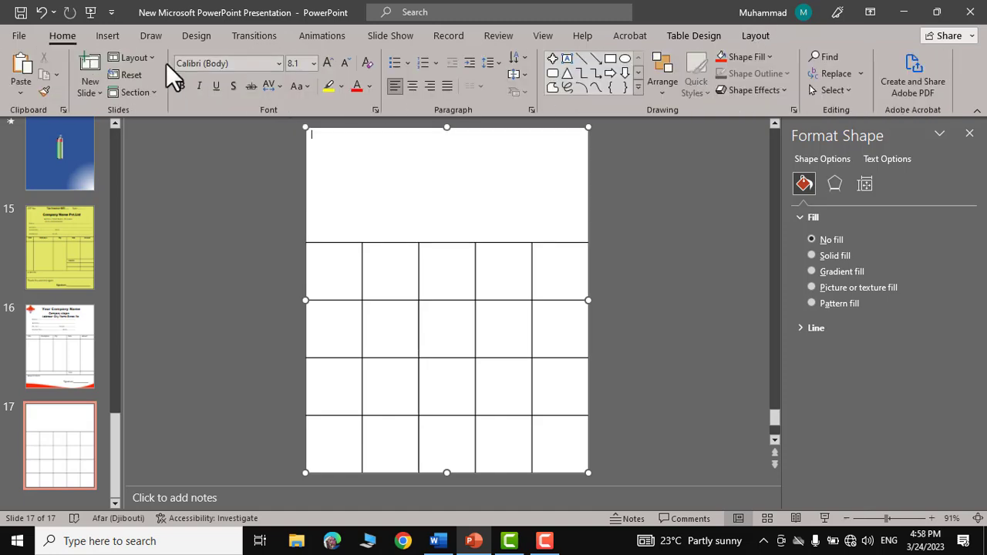
Step: Add a top text box reading 'Your Company Name' and set it to Arial Black
click(108, 35)
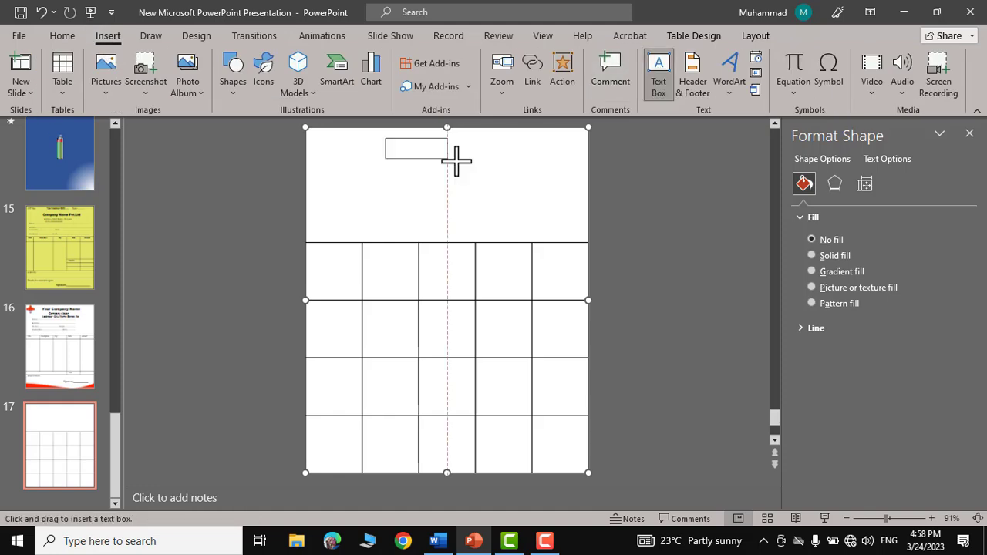
drag(384, 138, 506, 171)
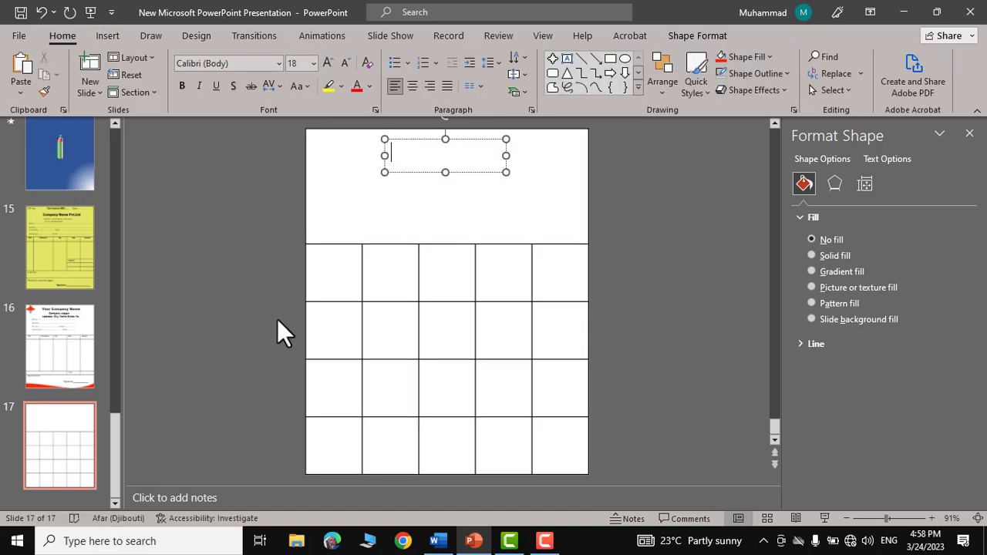
text(Your Company)
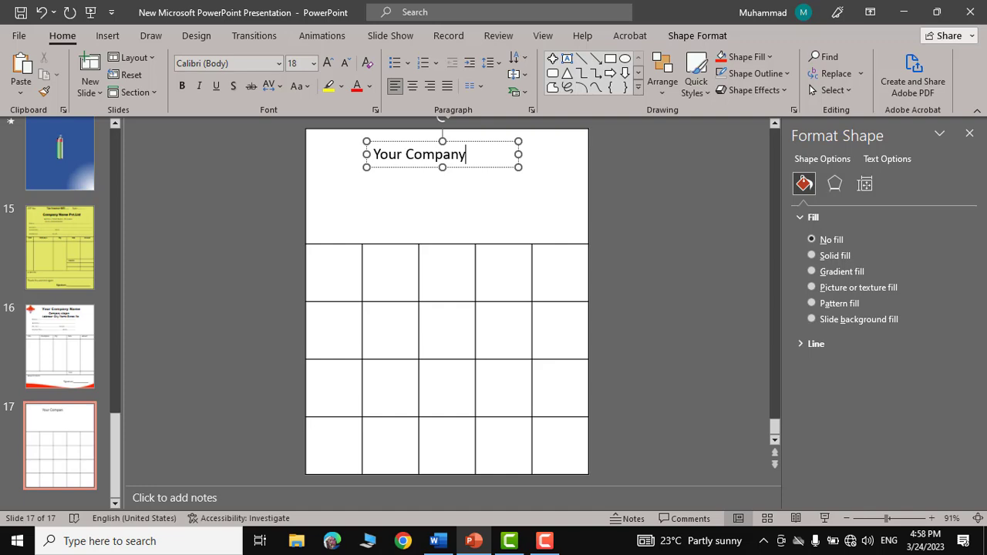
text(Name)
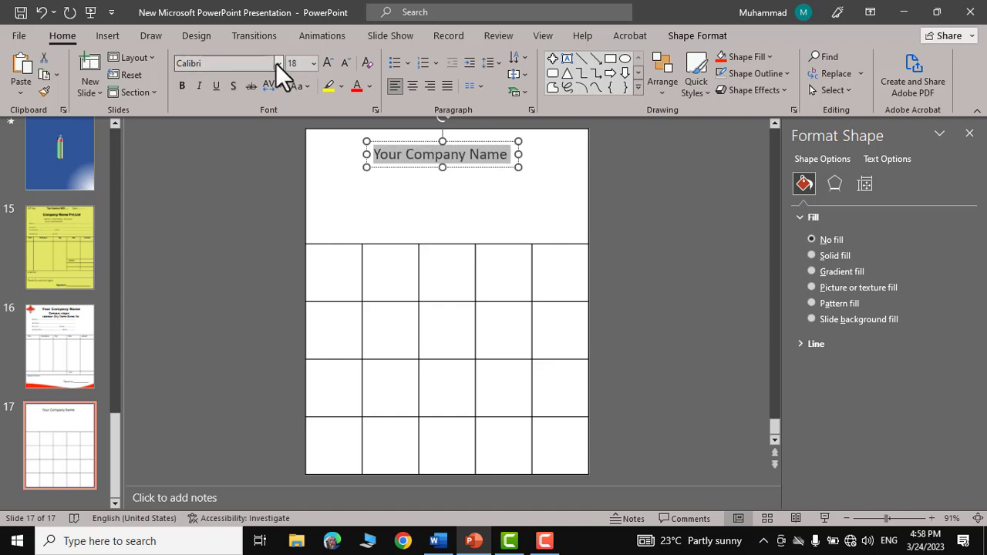
click(278, 63)
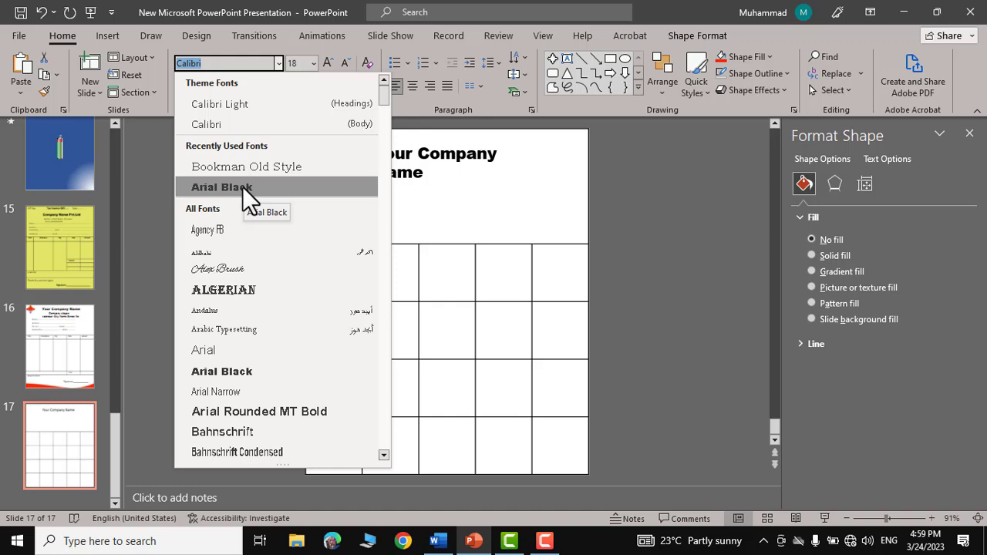
click(222, 186)
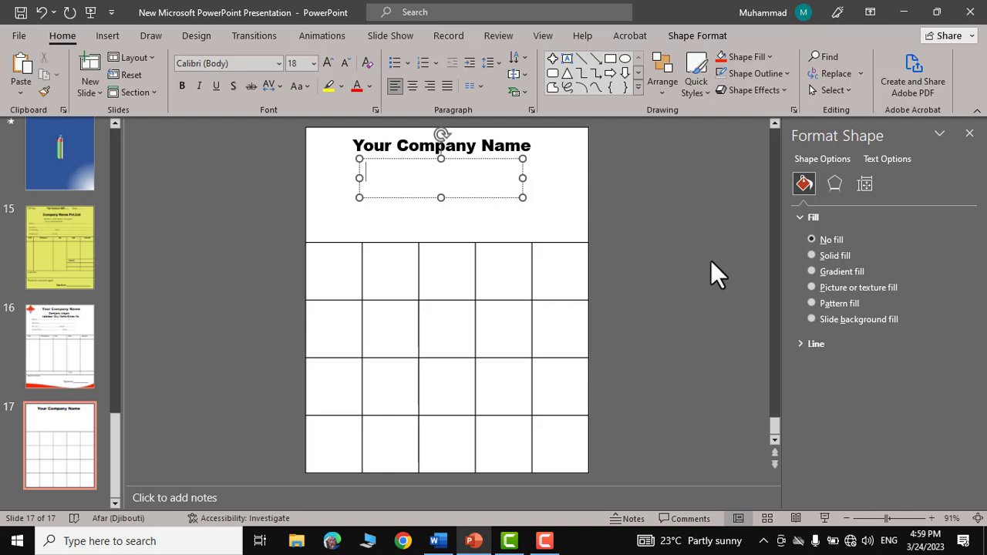
Step: Add 'Company slogan' and 'Address-City and Street No' lines and centre them in a serif font
text(Company slogan)
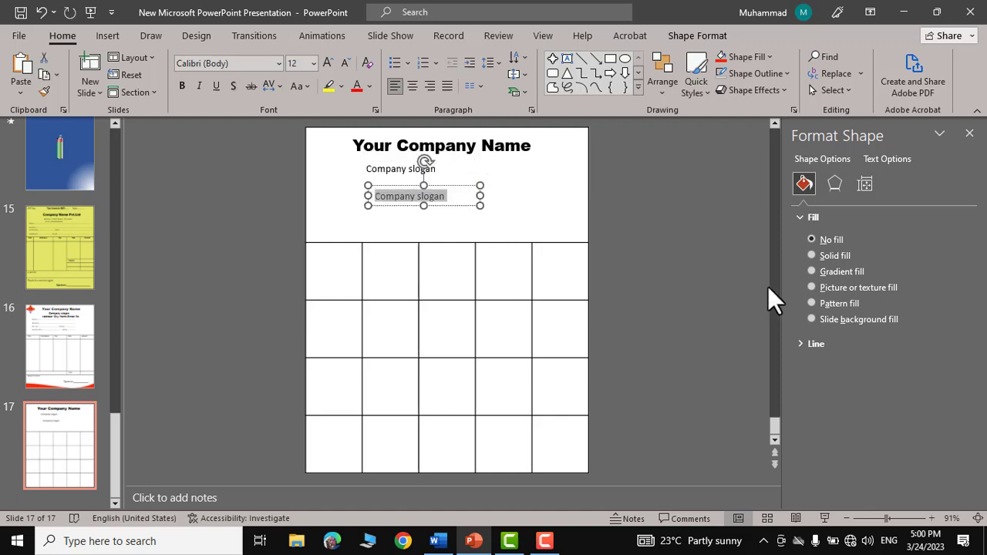
text(Address-City and Street No)
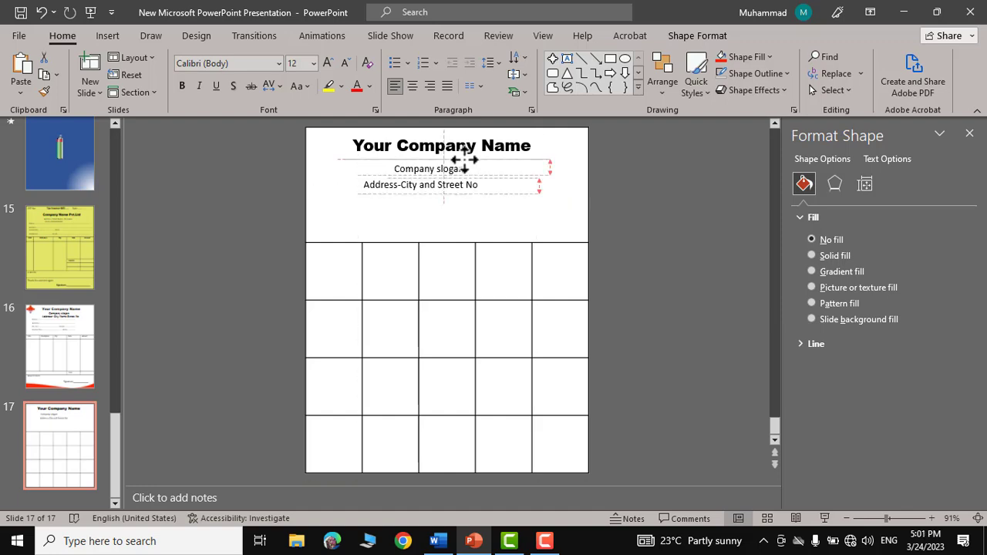
click(429, 168)
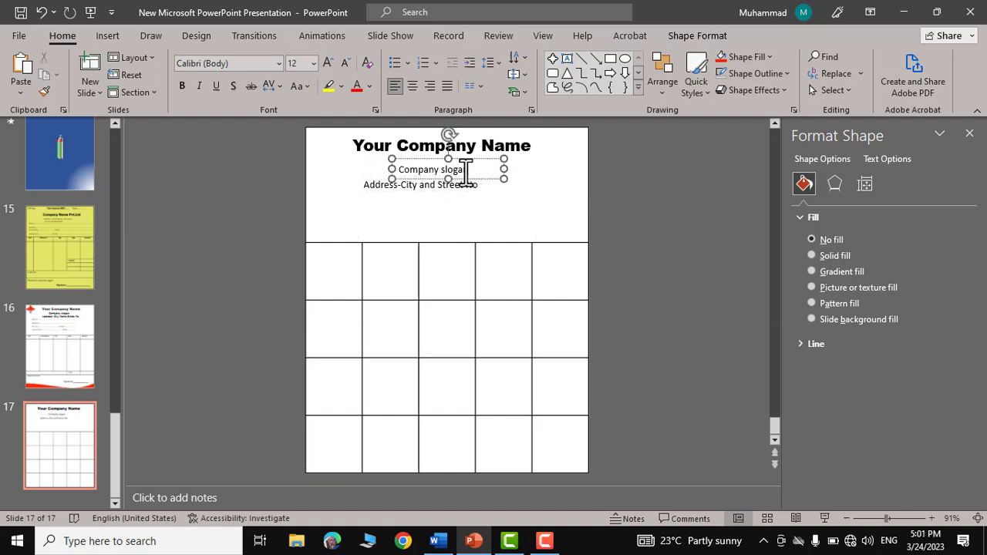
click(278, 63)
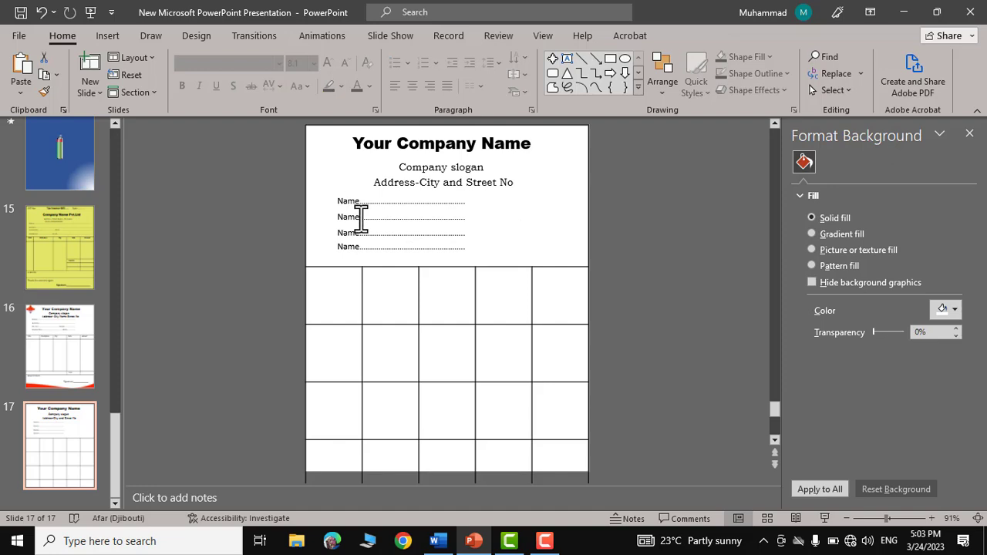
Step: Rename the second dotted Name line to Address
click(401, 216)
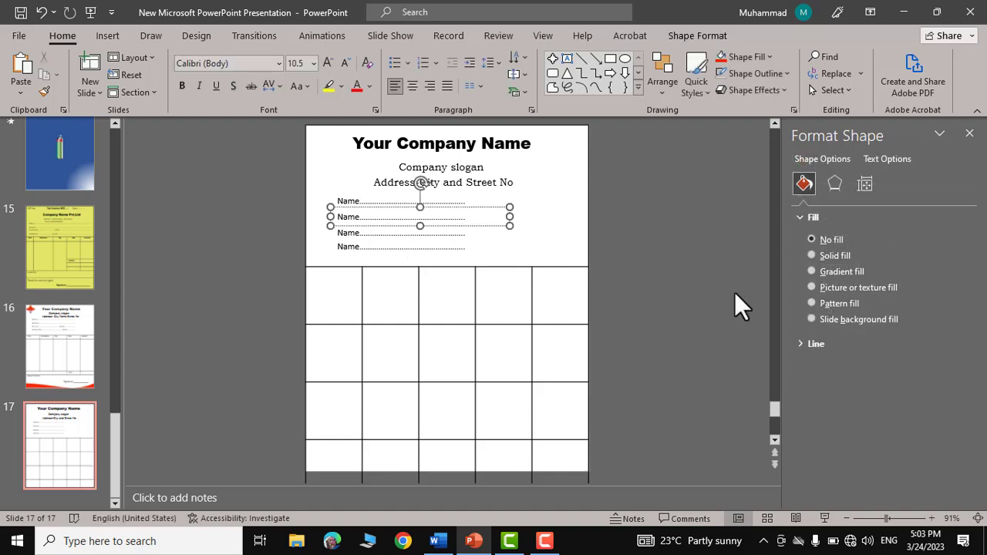
text(Address)
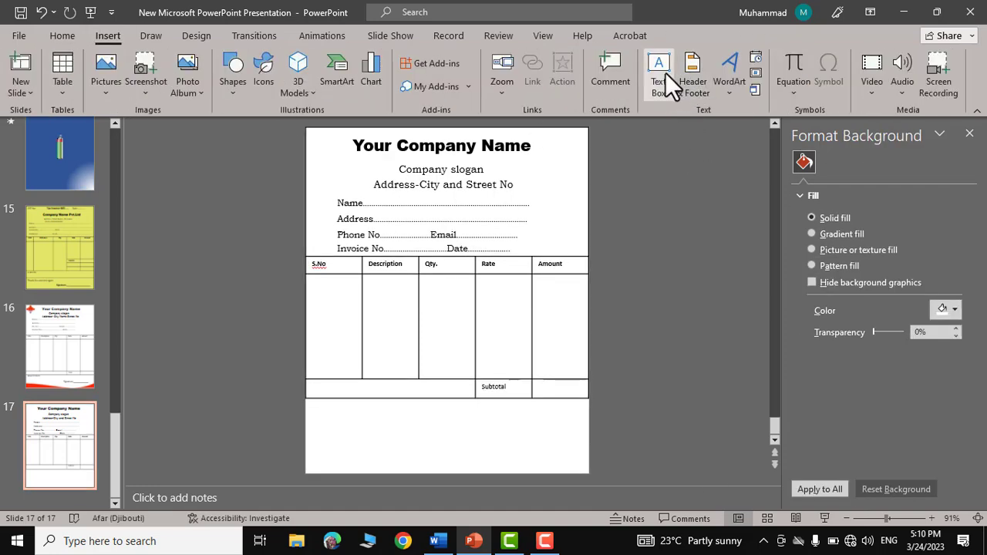
Step: Add an 'Amount in words' text box and copy it rightward for the Signature line
click(659, 74)
text(Amount in)
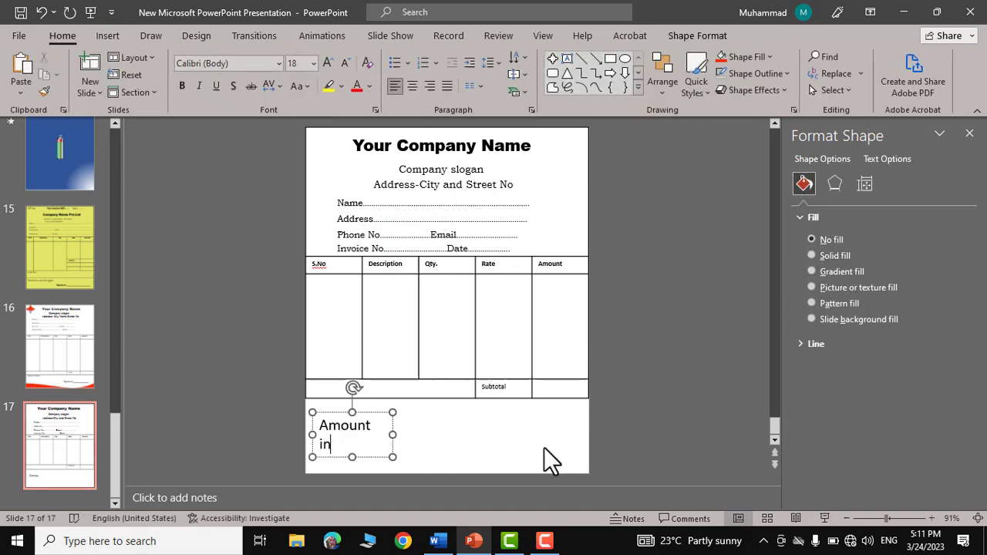
text(words)
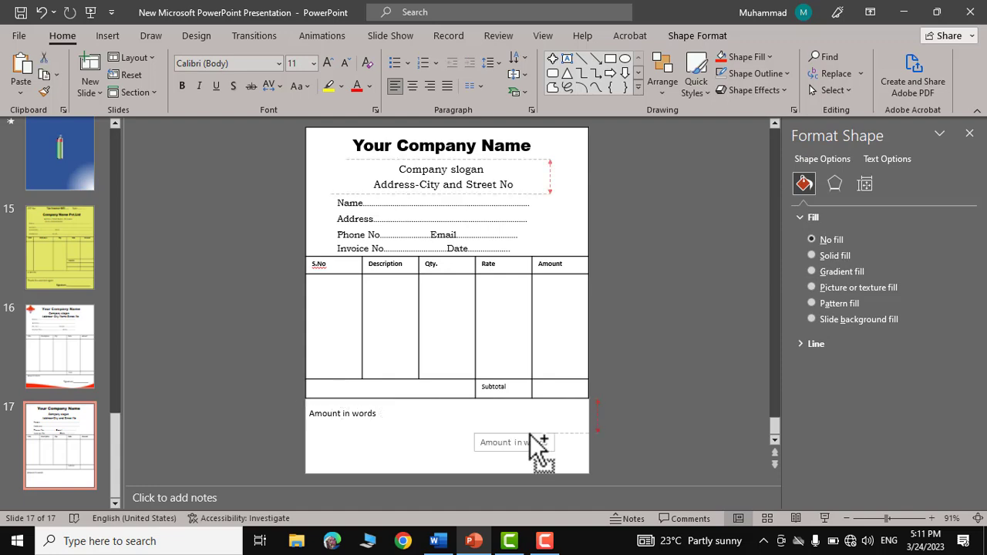
click(513, 441)
text(Signature...................)
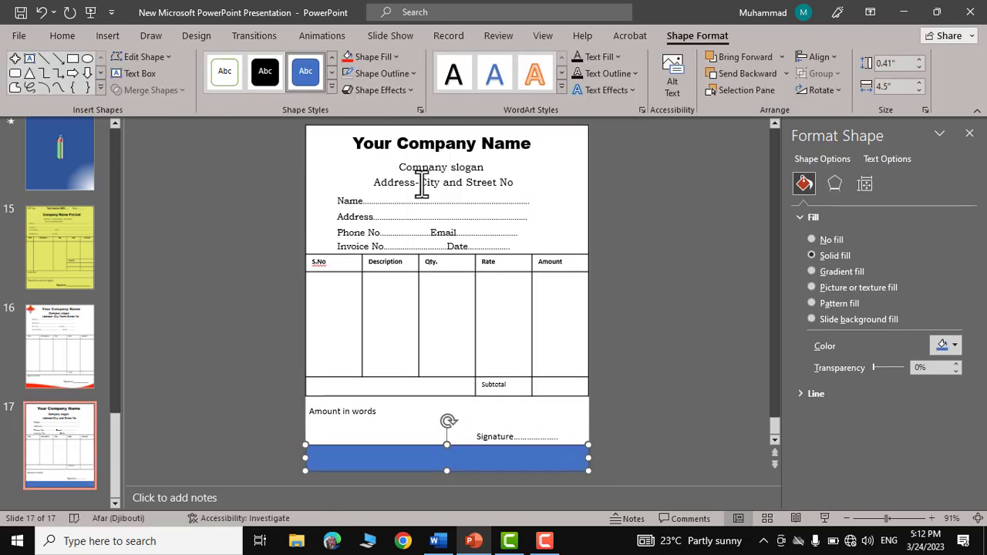
Step: Fill the footer bar red and curve its top edge via Edit Points
click(373, 56)
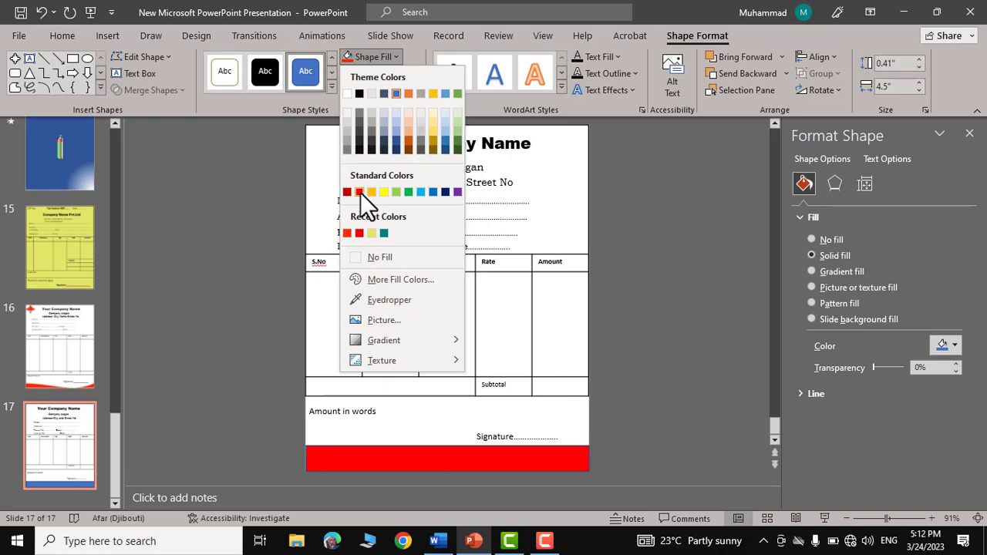
click(376, 74)
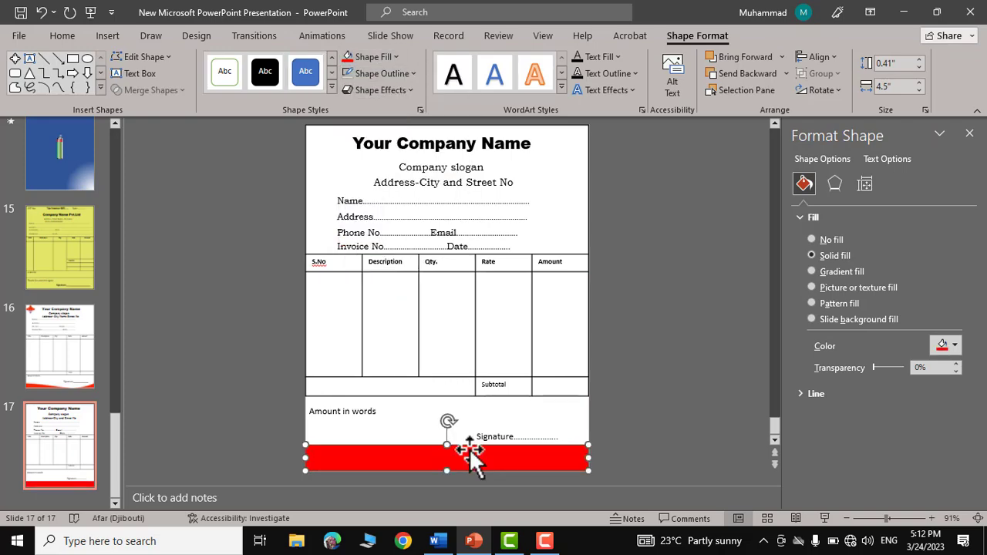
right_click(471, 457)
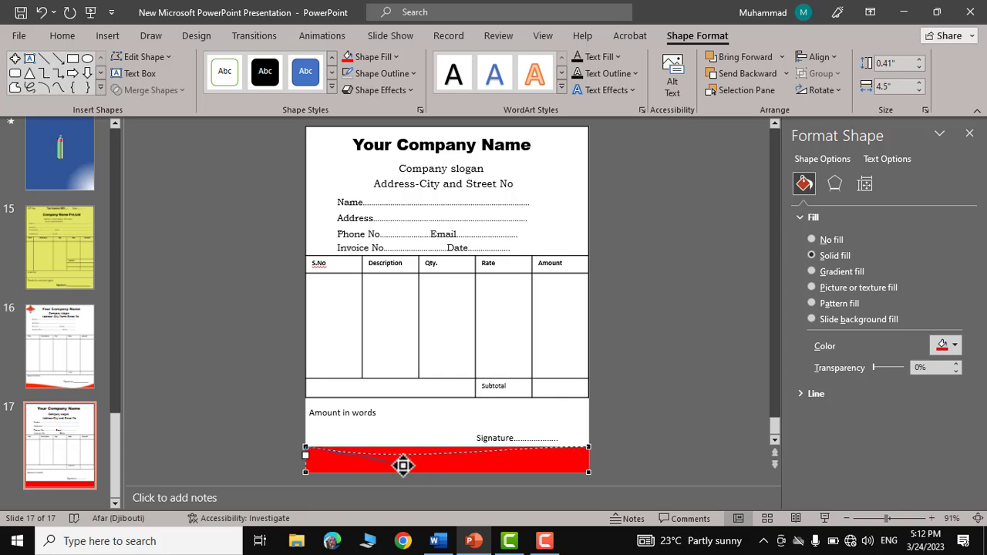
drag(404, 466, 398, 499)
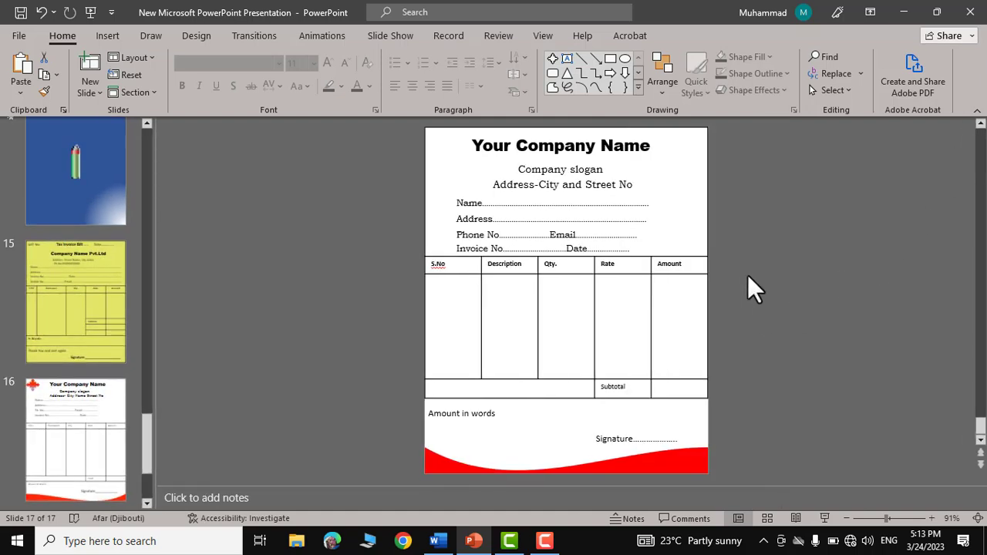
Step: Open Format Background and choose More Colors for a custom background colour
right_click(754, 282)
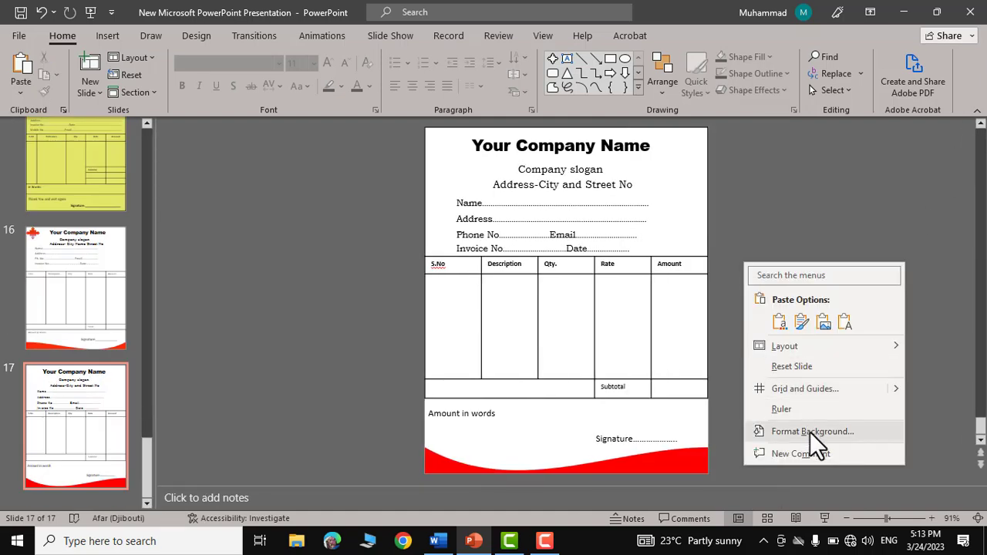
click(811, 432)
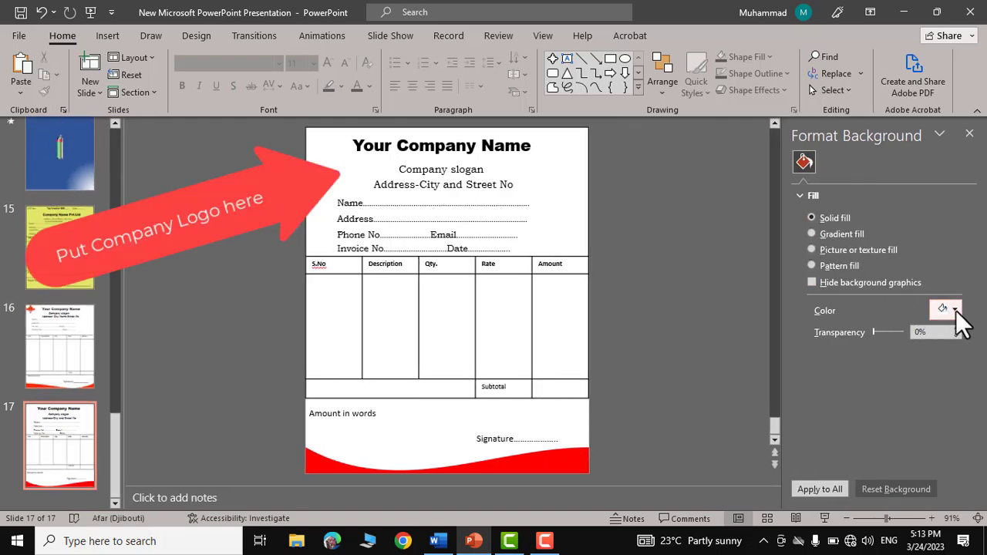
click(955, 310)
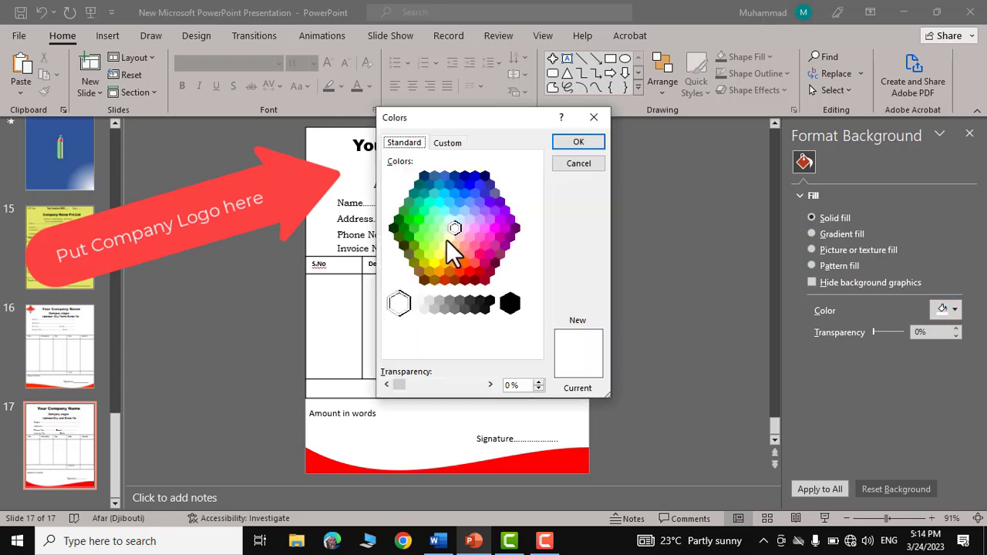